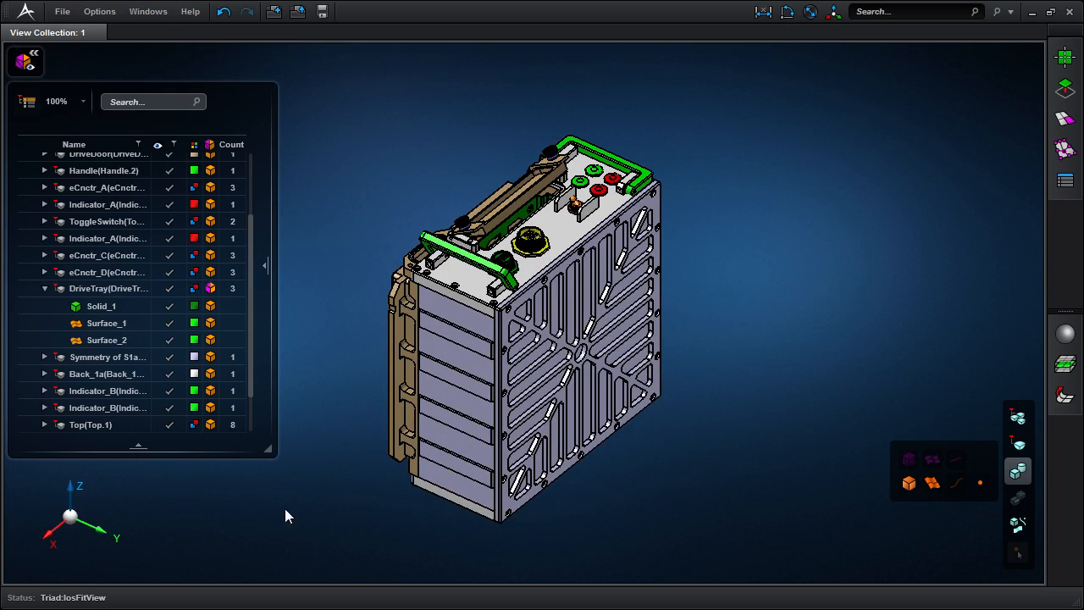
- Hide the enclosure's side cover part to expose the drive tray inside
{"action": "left_click", "coordinate": [170, 424]}
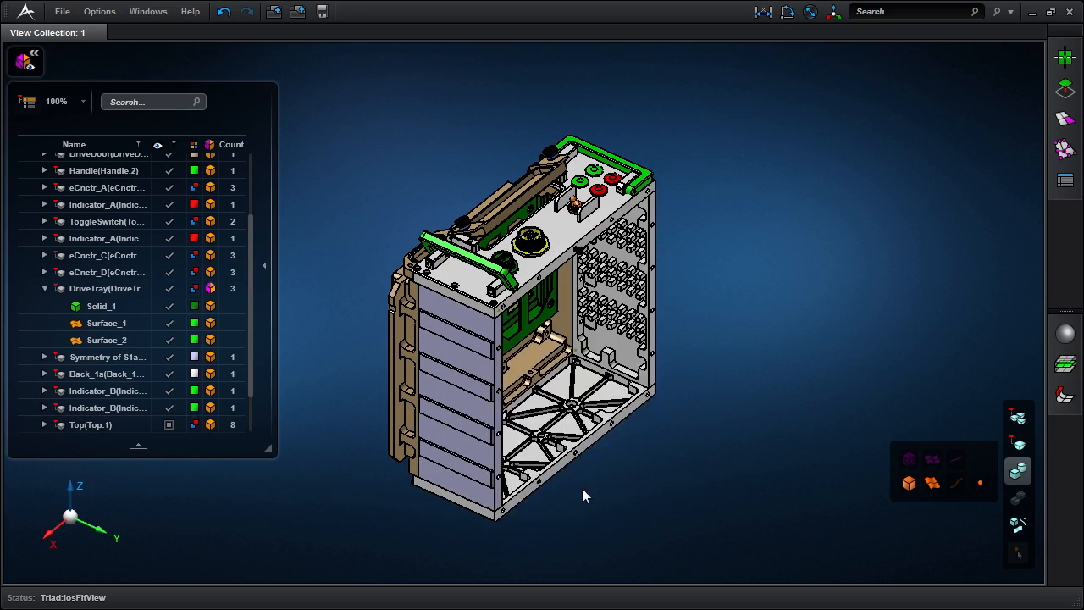
{"action": "left_click", "coordinate": [102, 304]}
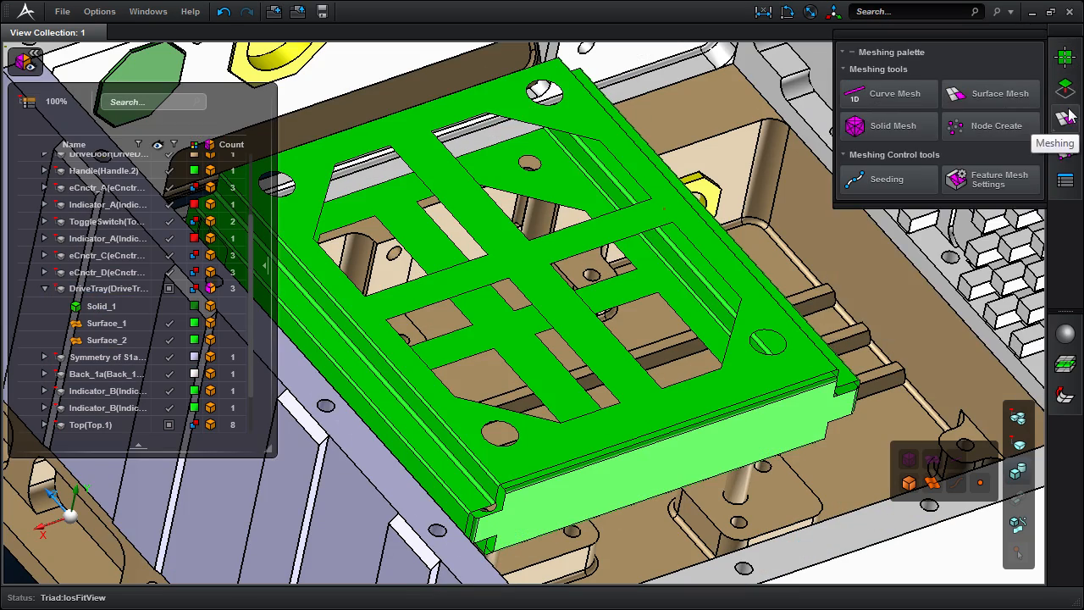
- Start Surface Mesh and select the drive tray surface for a 4 mm mesh
{"action": "left_click", "coordinate": [989, 93]}
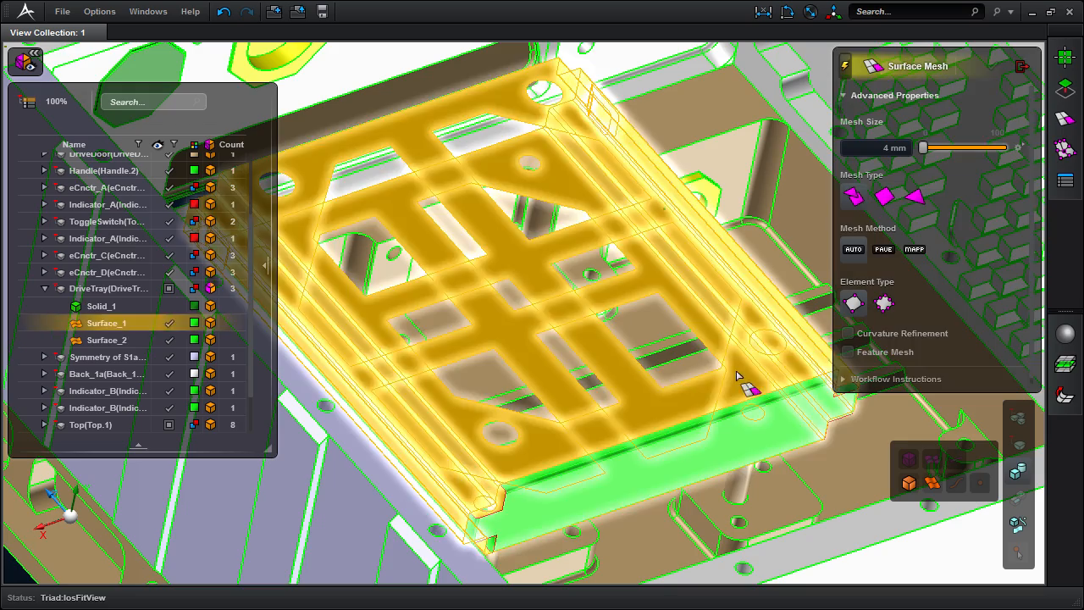
{"action": "left_click", "coordinate": [992, 66]}
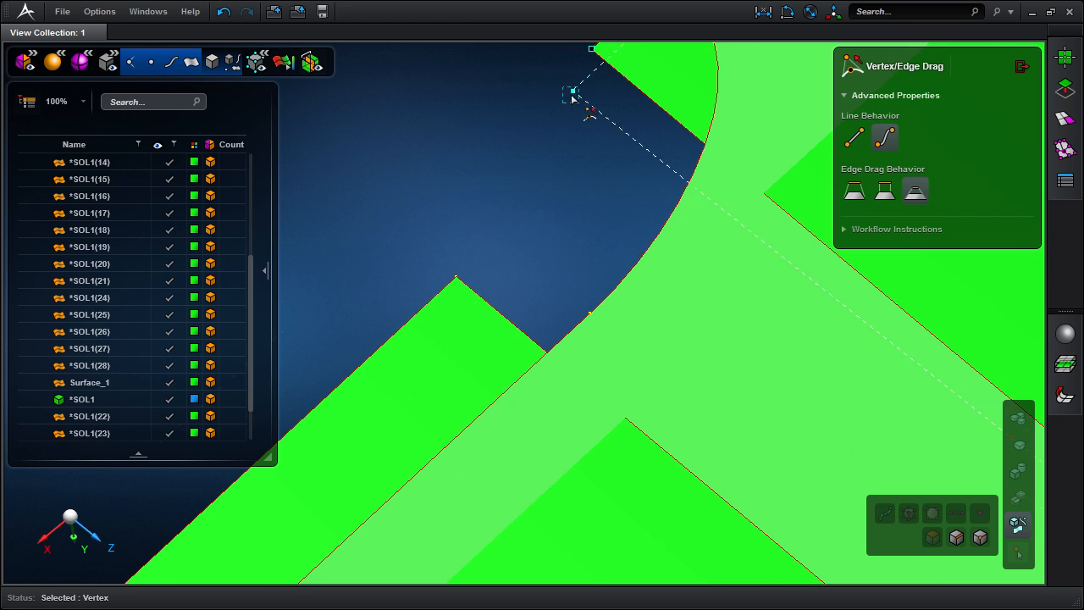
- Drag the drive tray corner vertex and snap it onto the neighbouring vertex
{"action": "left_click_drag", "start_coordinate": [574, 95], "coordinate": [535, 312]}
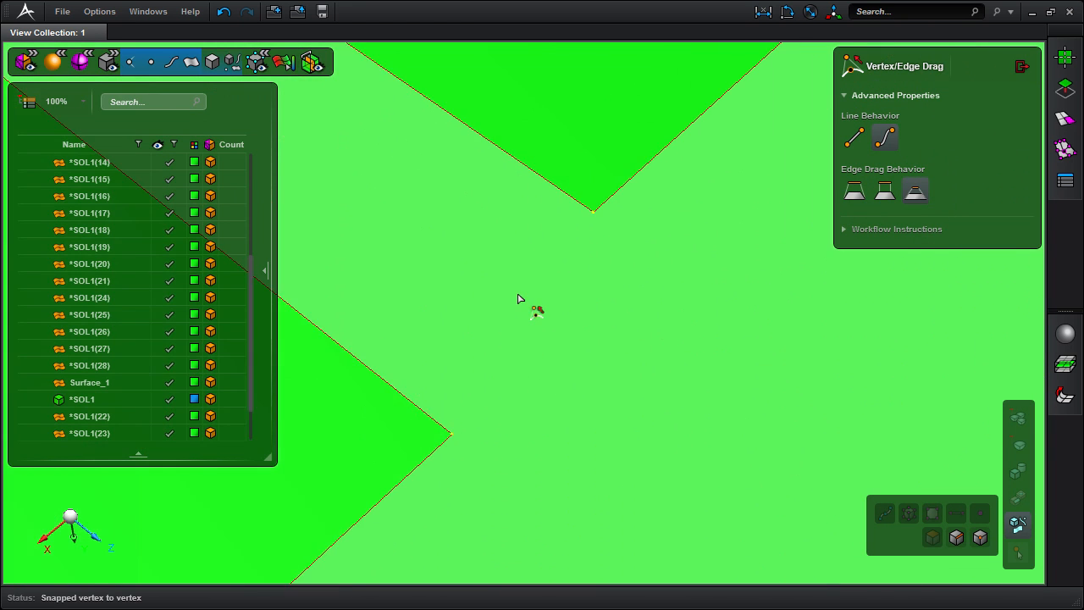
{"action": "left_click_drag", "start_coordinate": [535, 311], "coordinate": [393, 562]}
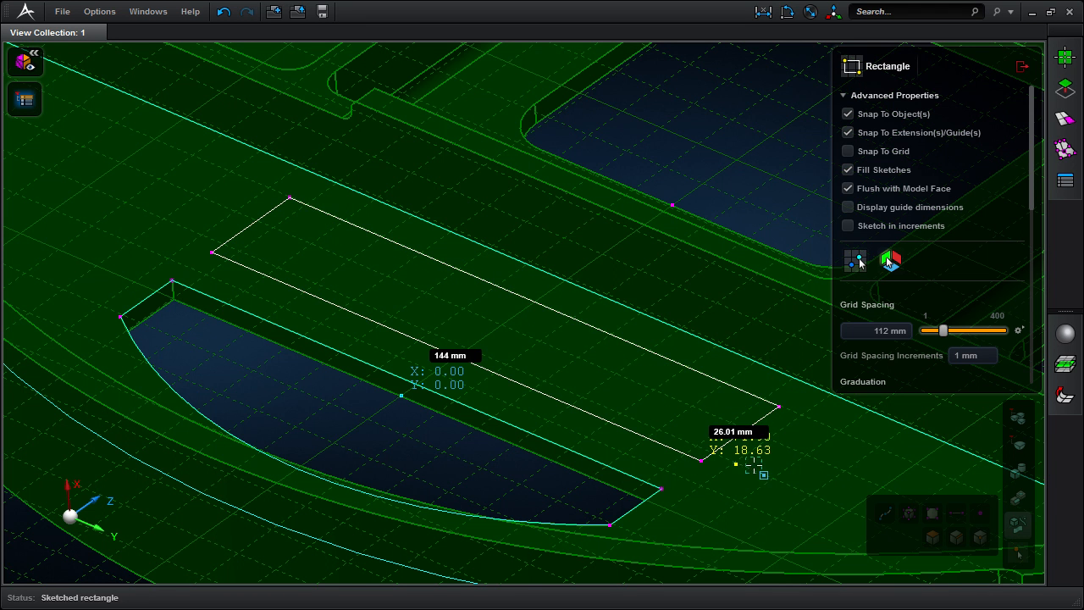
- Launch the Video Player from the Windows menu to reach the tutorial library
{"action": "left_click", "coordinate": [149, 10]}
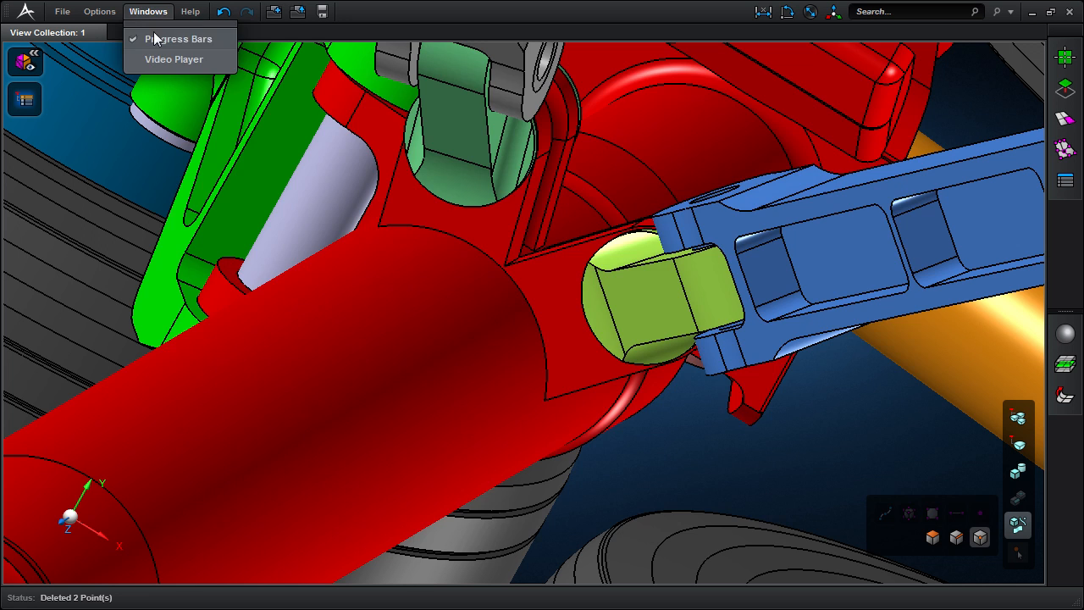
{"action": "left_click", "coordinate": [173, 57]}
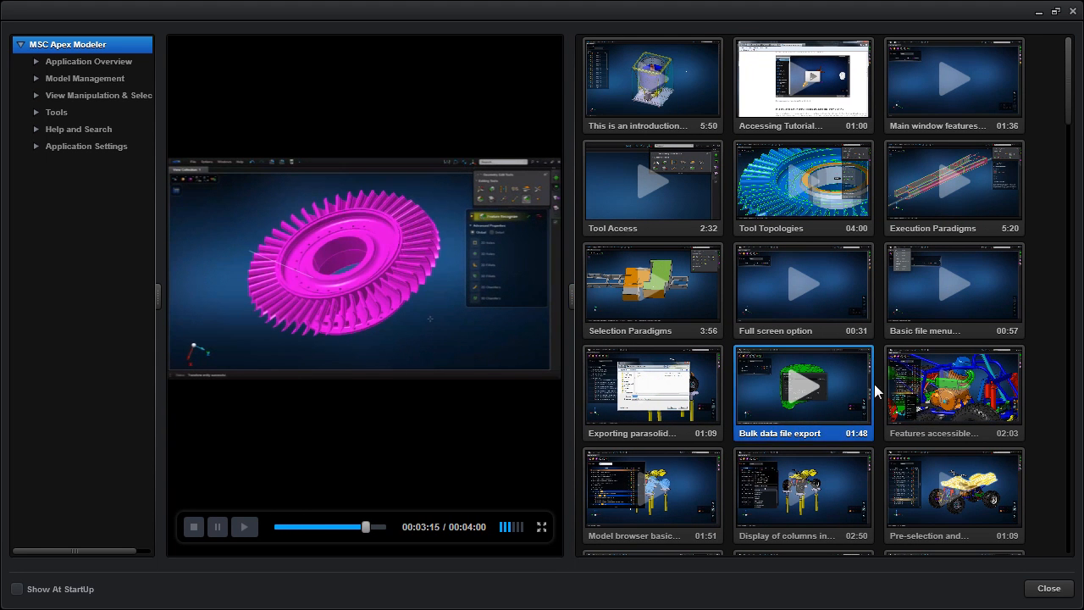
- Load the Exporting Parasolid tutorial clip from the library
{"action": "left_click", "coordinate": [652, 389]}
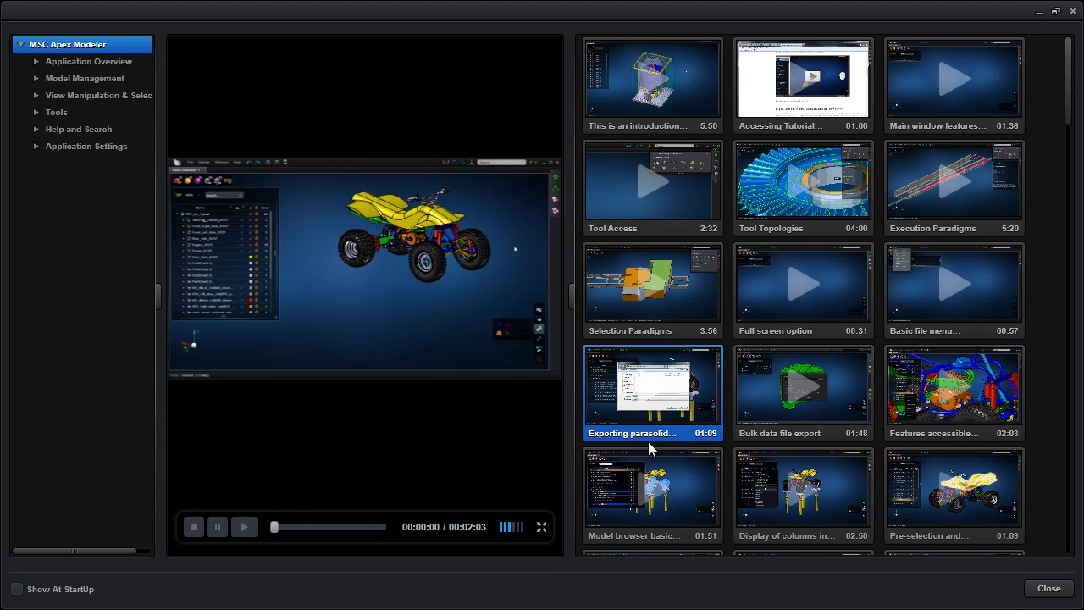